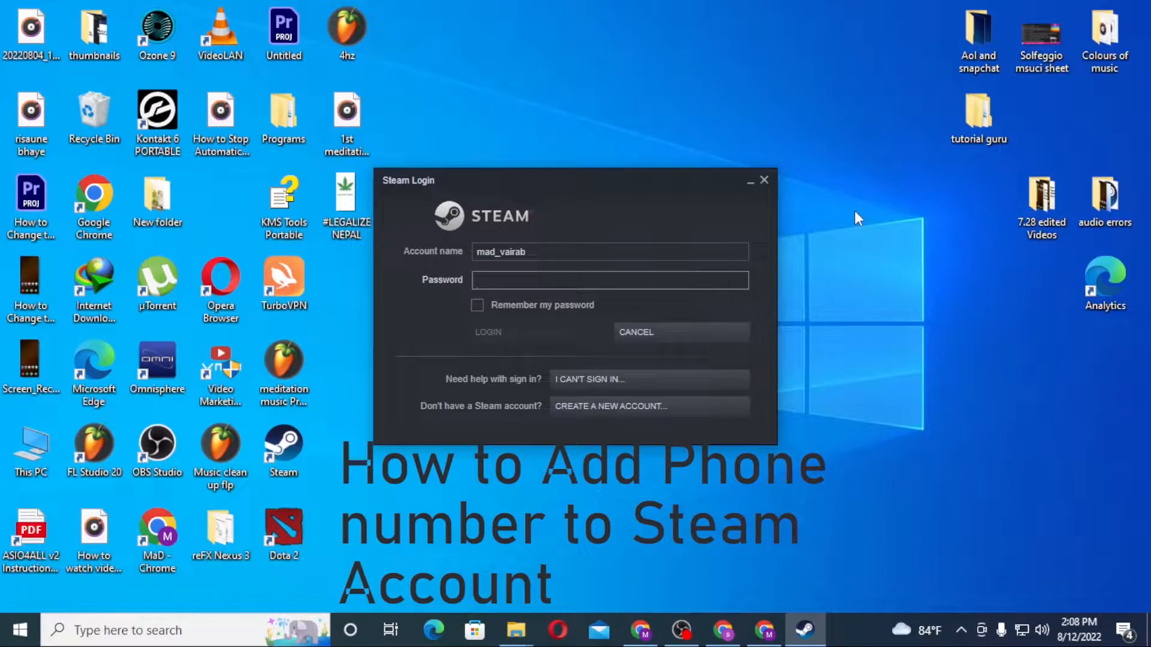
Step: Log in to the saved Steam account from the Steam Login window
click(609, 280)
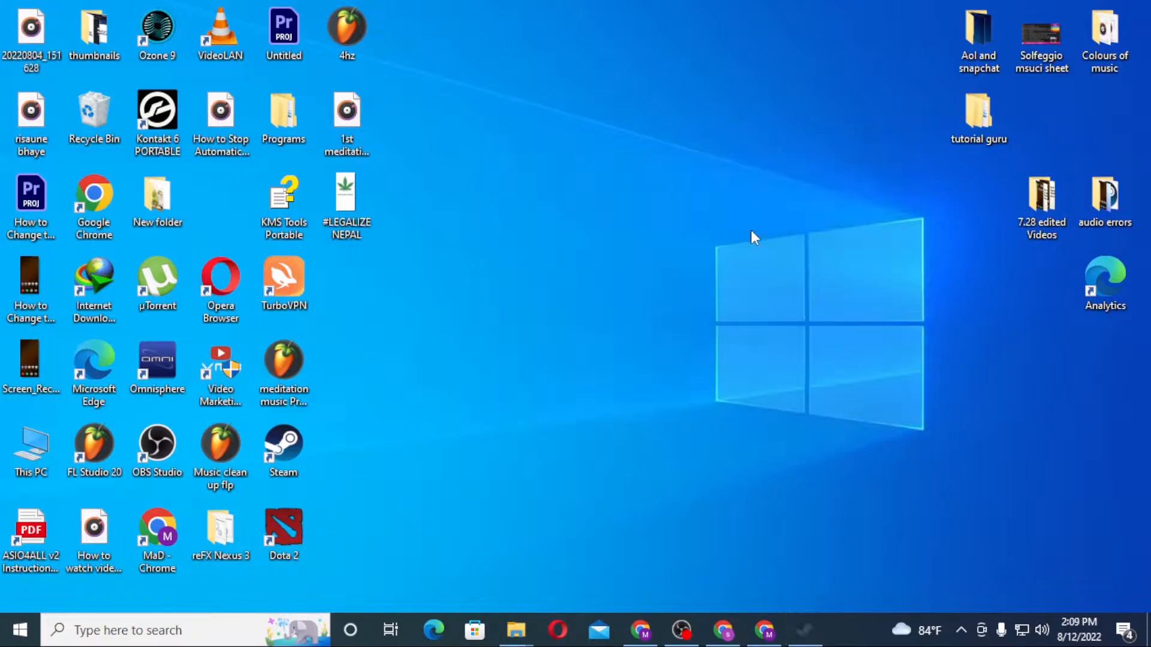
Step: Launch the signed-in Steam client from its desktop icon, landing on the store front page
double_click(282, 448)
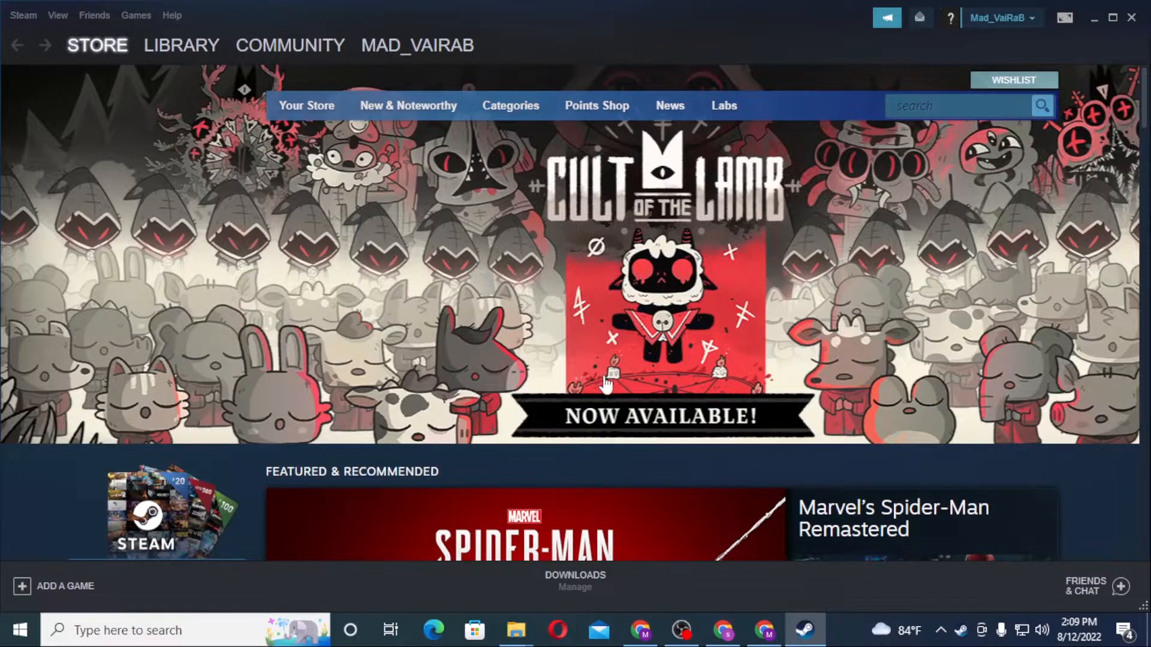
mouse_move(945, 26)
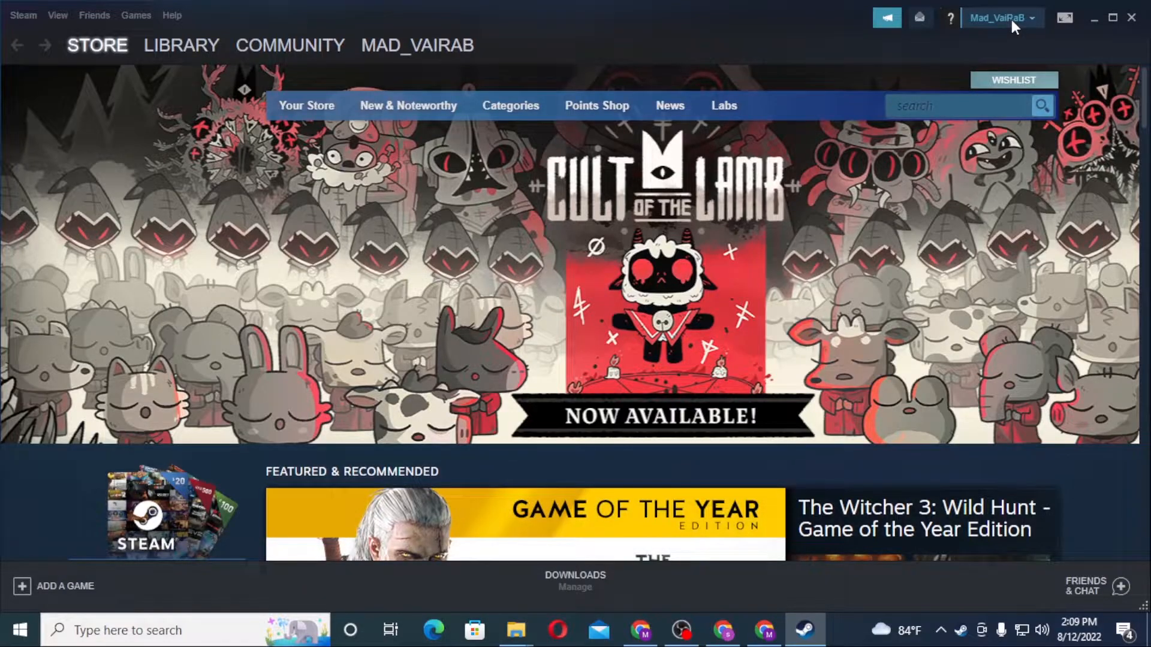
mouse_move(1011, 28)
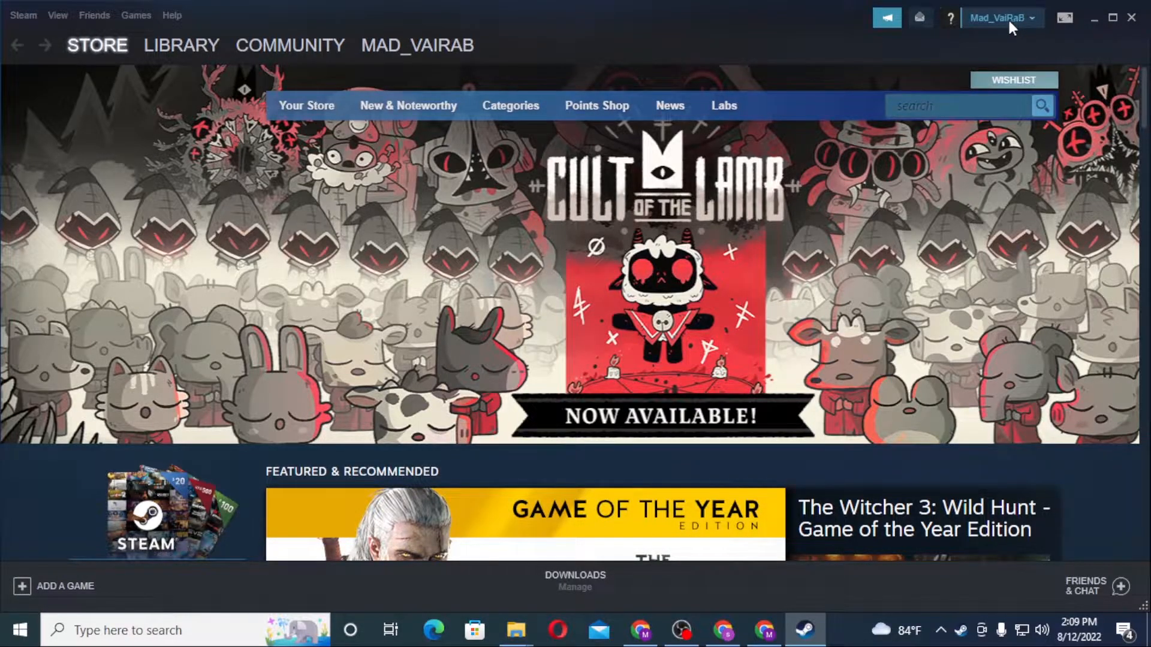
Step: Choose Account details from the account name menu and scroll to Contact Info
click(999, 18)
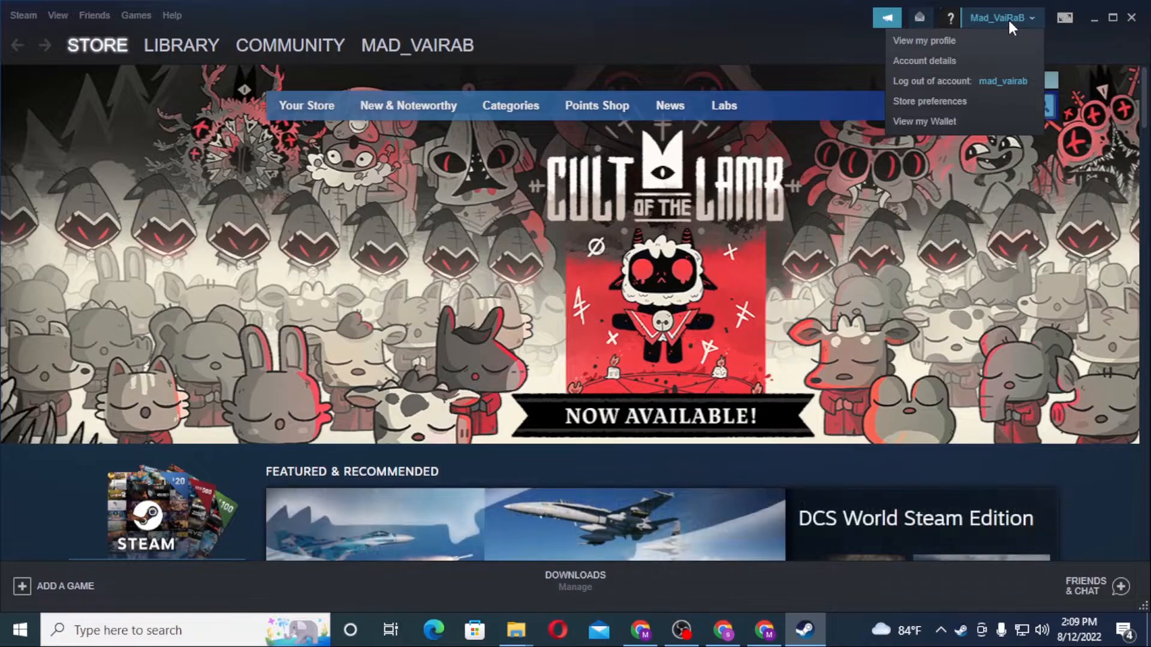
mouse_move(947, 60)
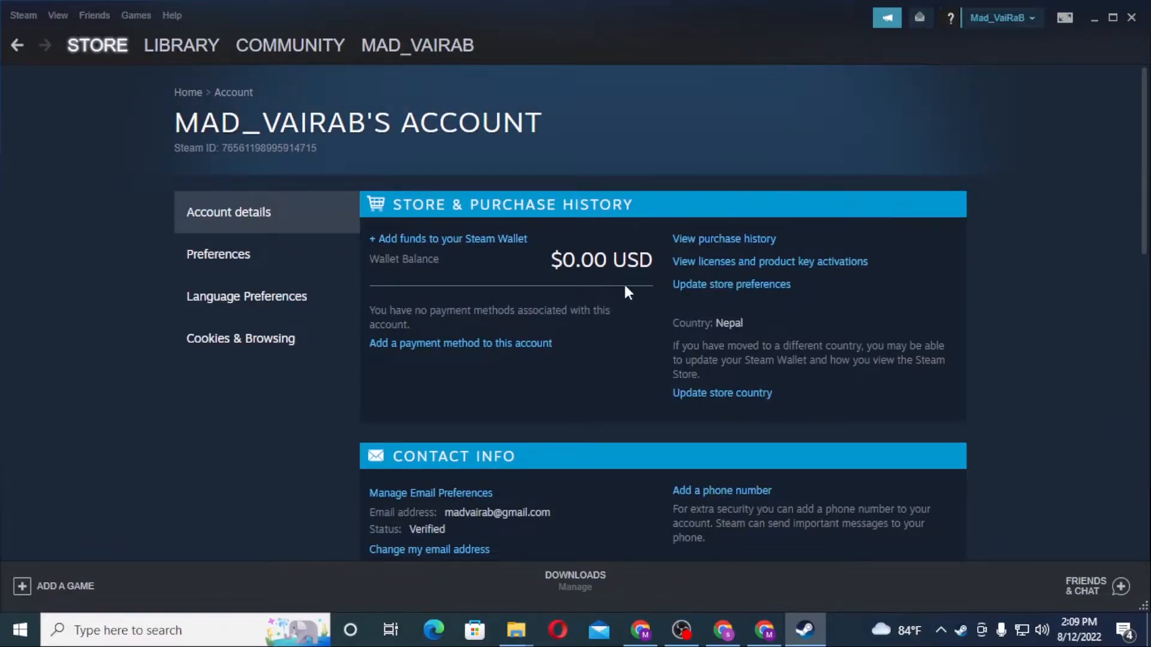
mouse_move(637, 224)
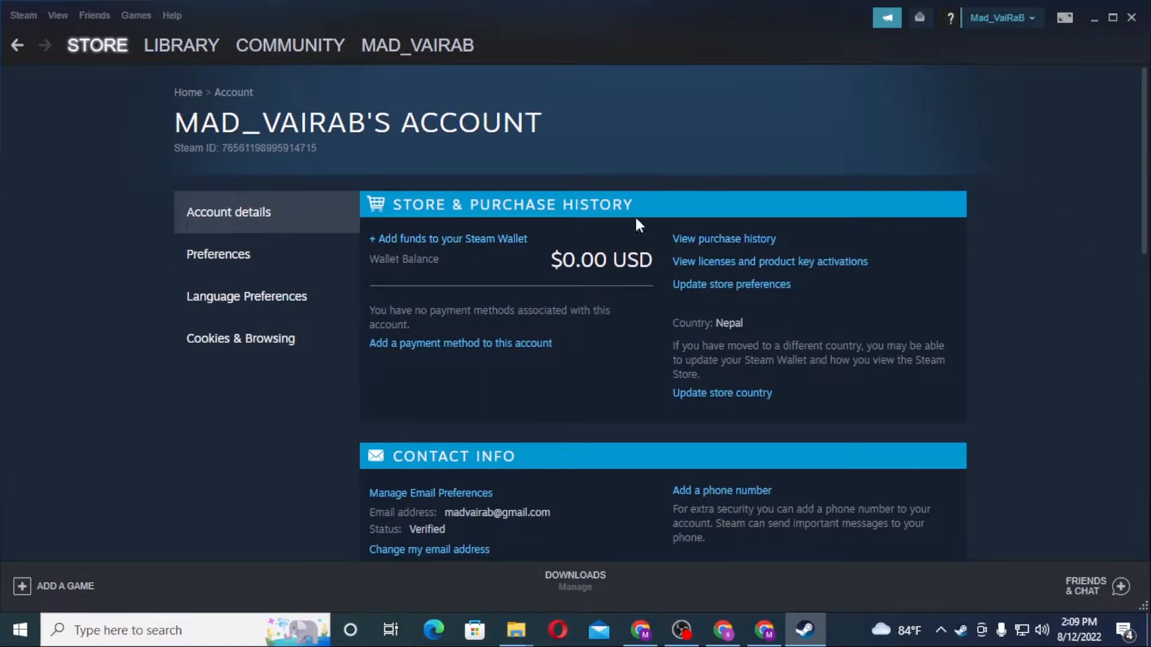
mouse_move(566, 477)
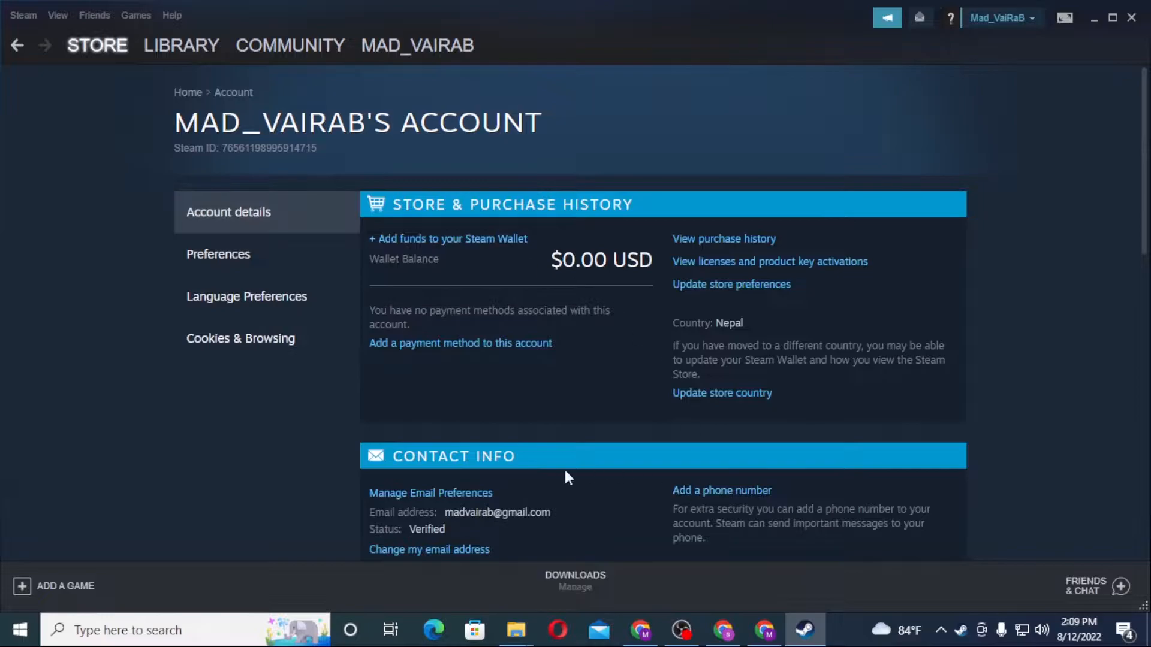
scroll(down, 3)
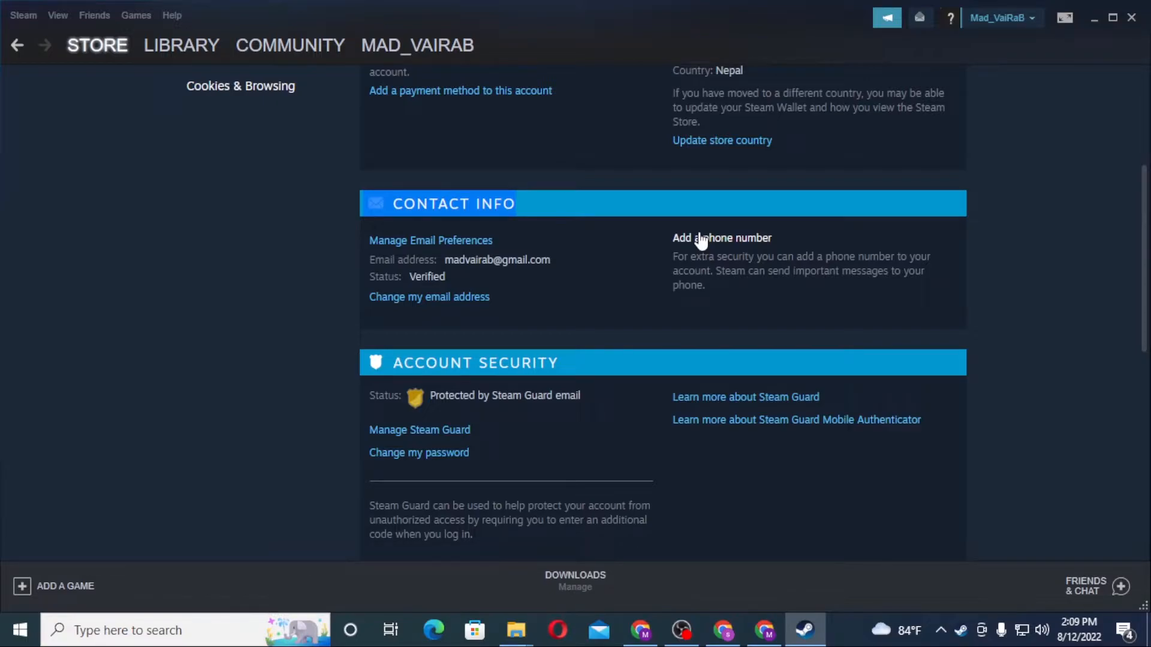
click(722, 238)
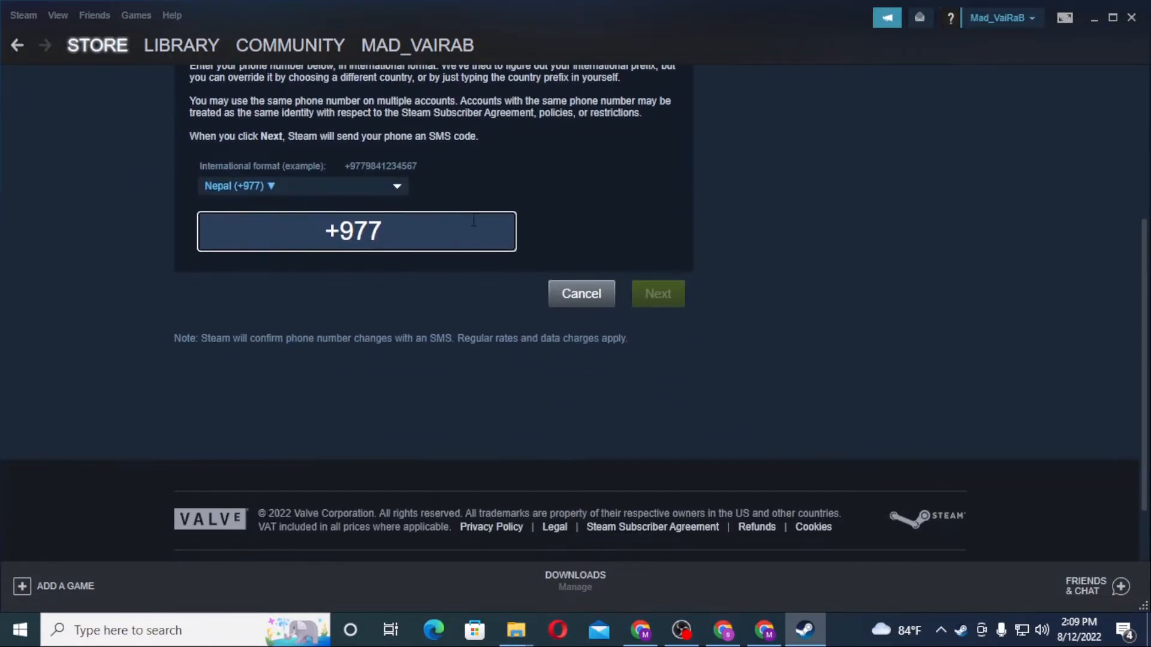
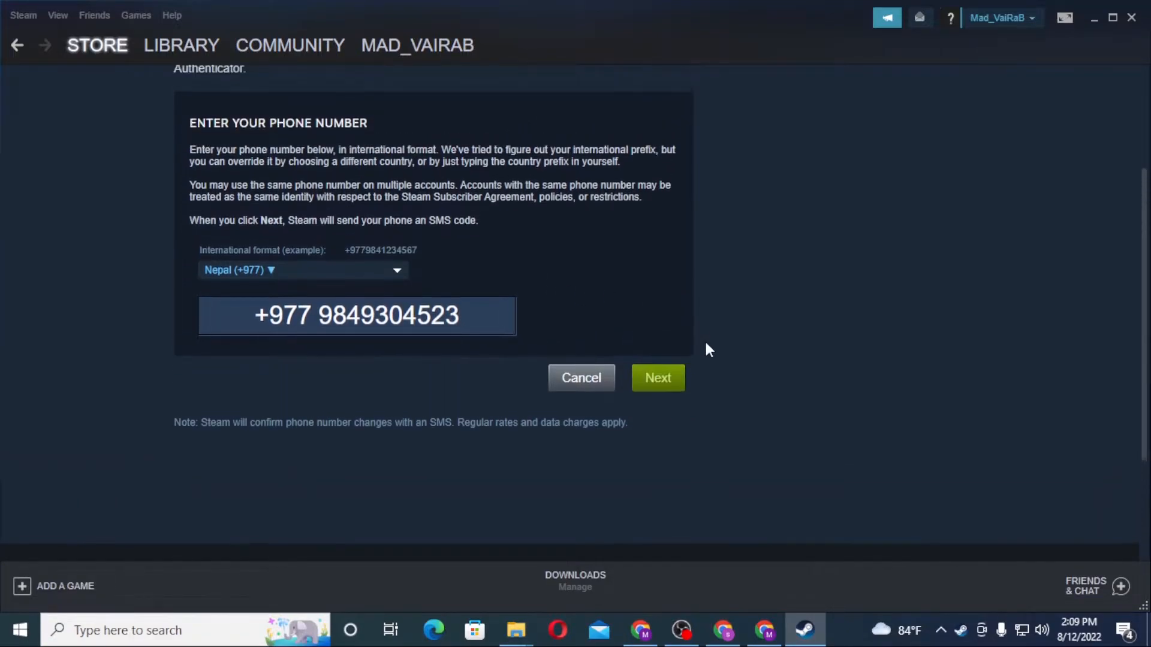
mouse_move(657, 379)
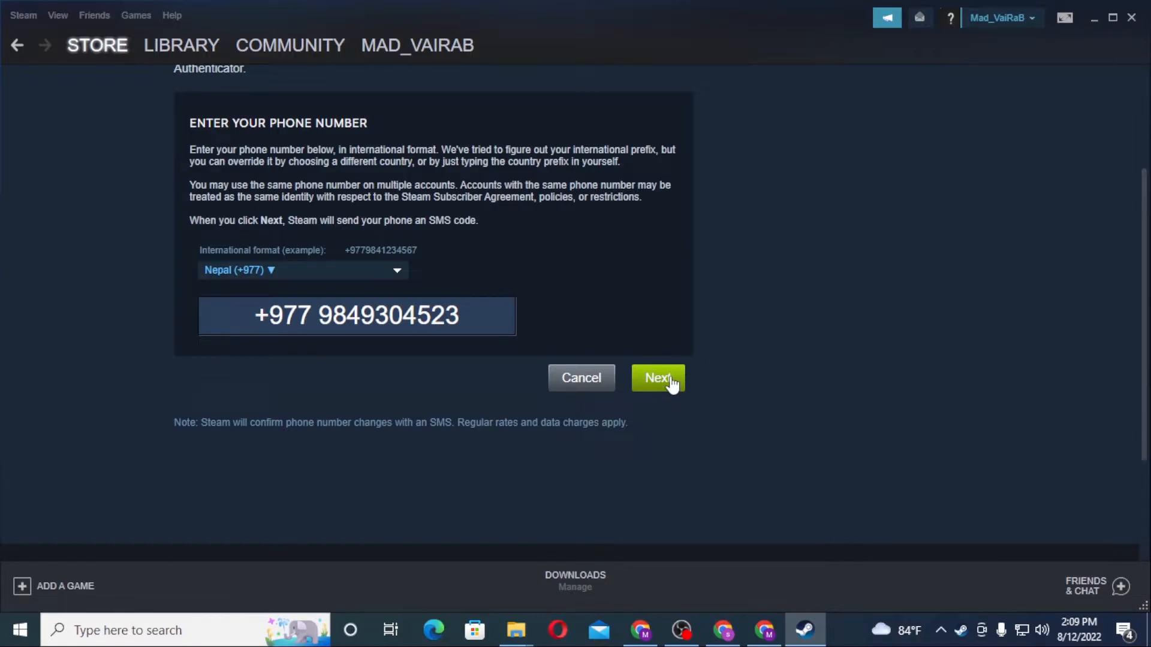
click(657, 377)
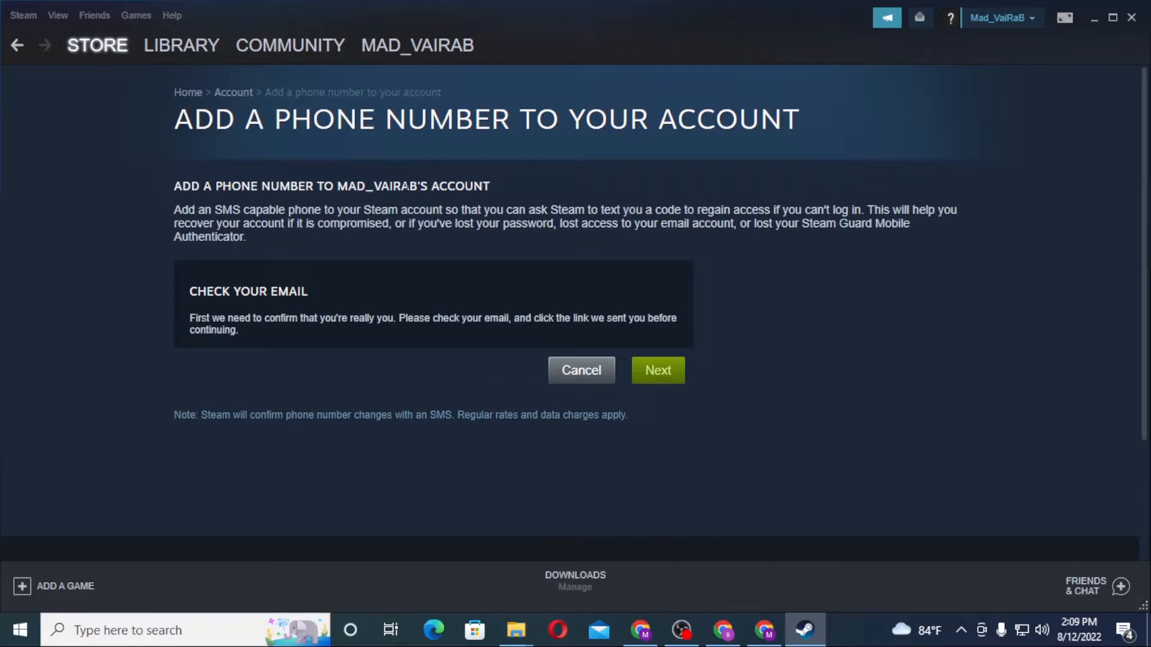
mouse_move(768, 615)
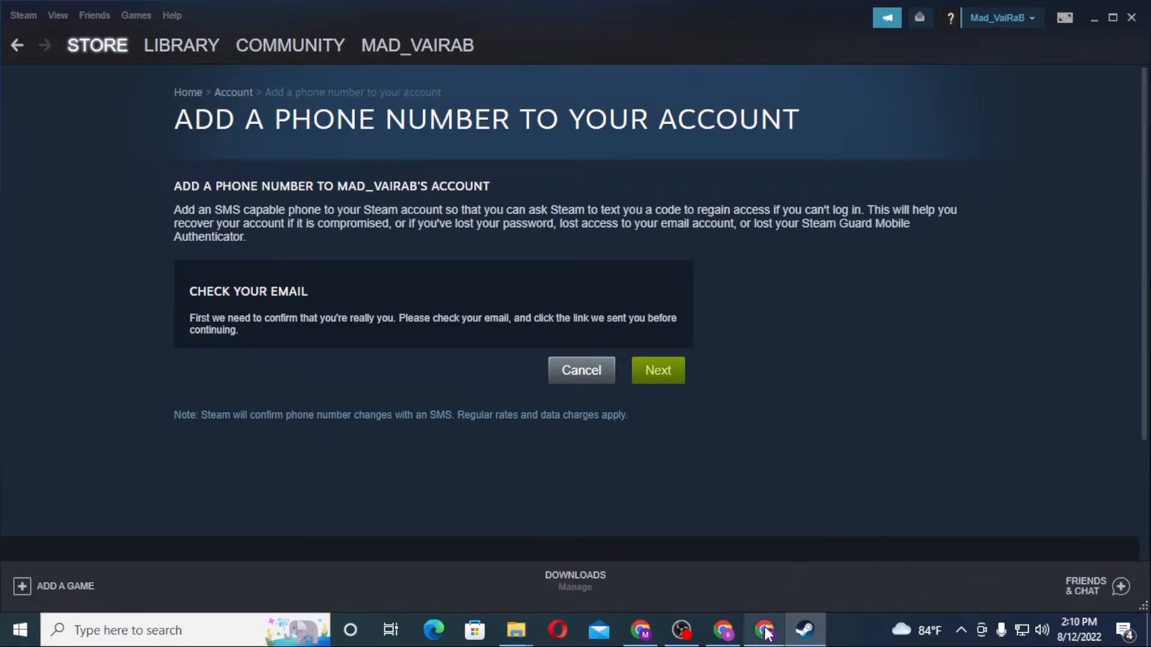
click(765, 630)
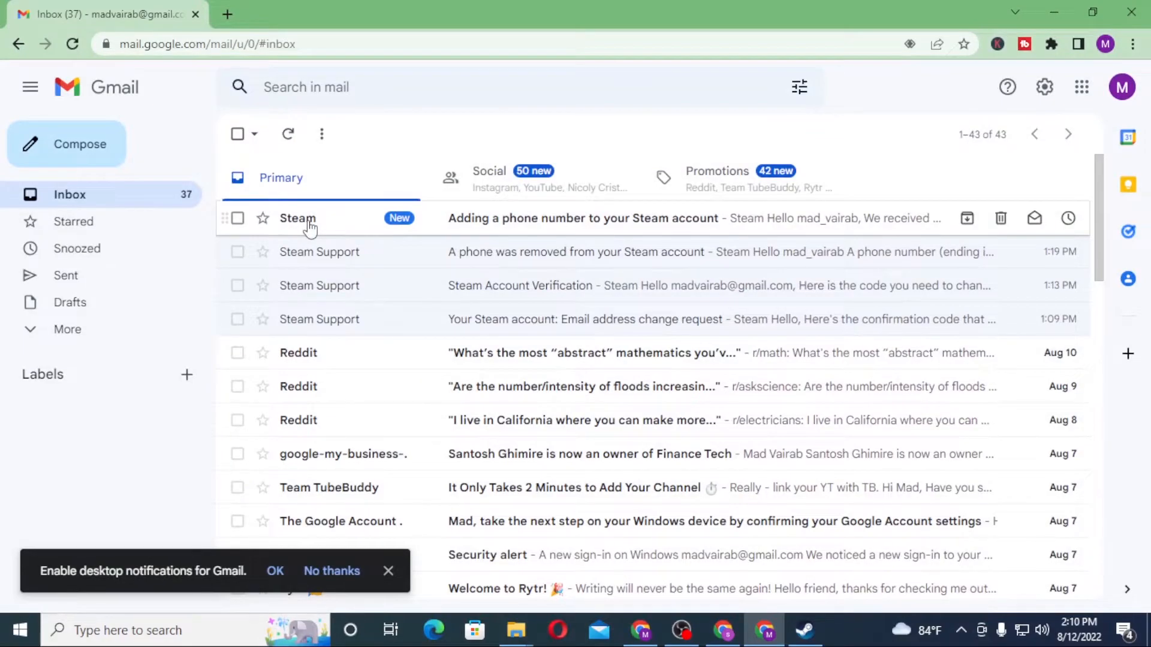
click(596, 219)
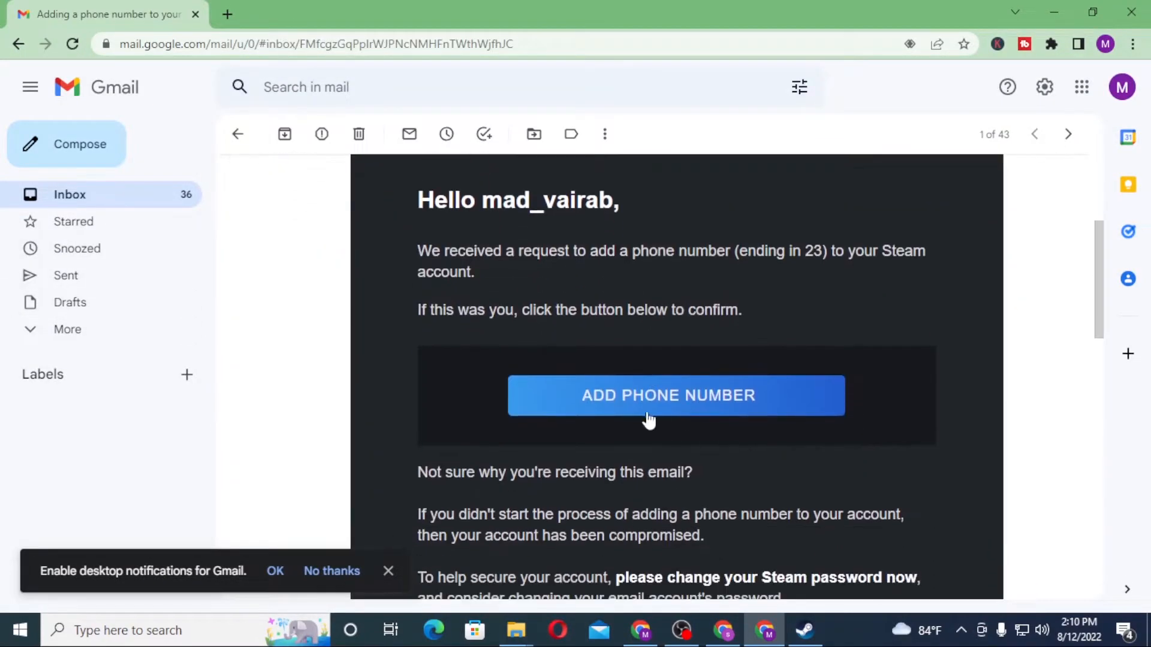
scroll(down, 3)
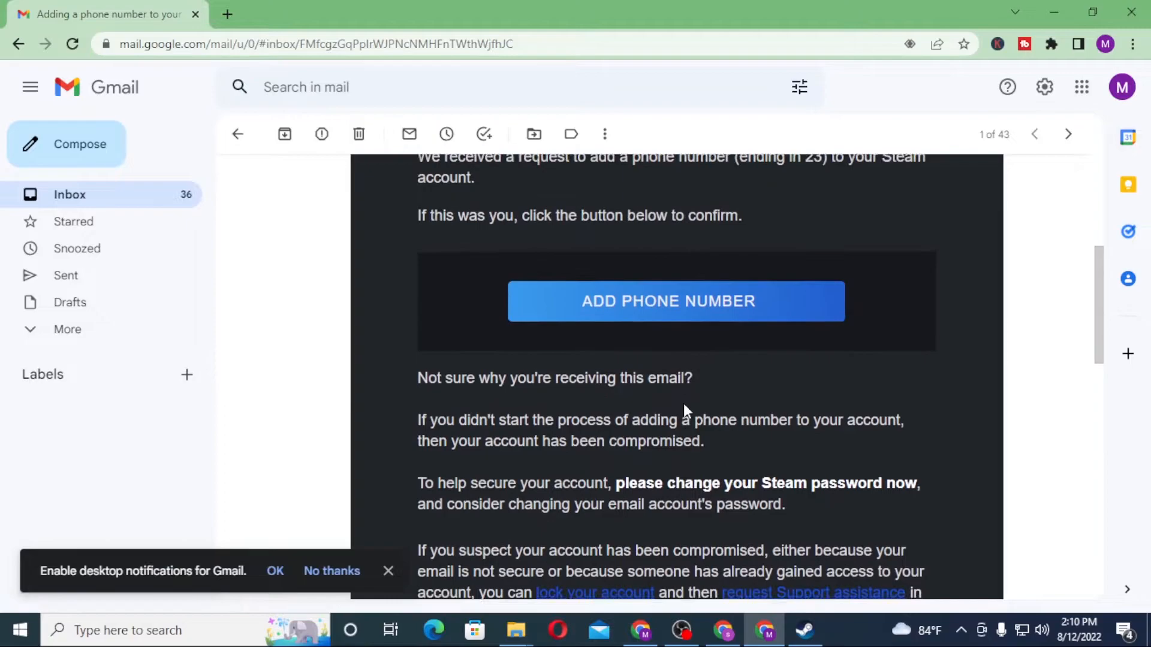
click(674, 301)
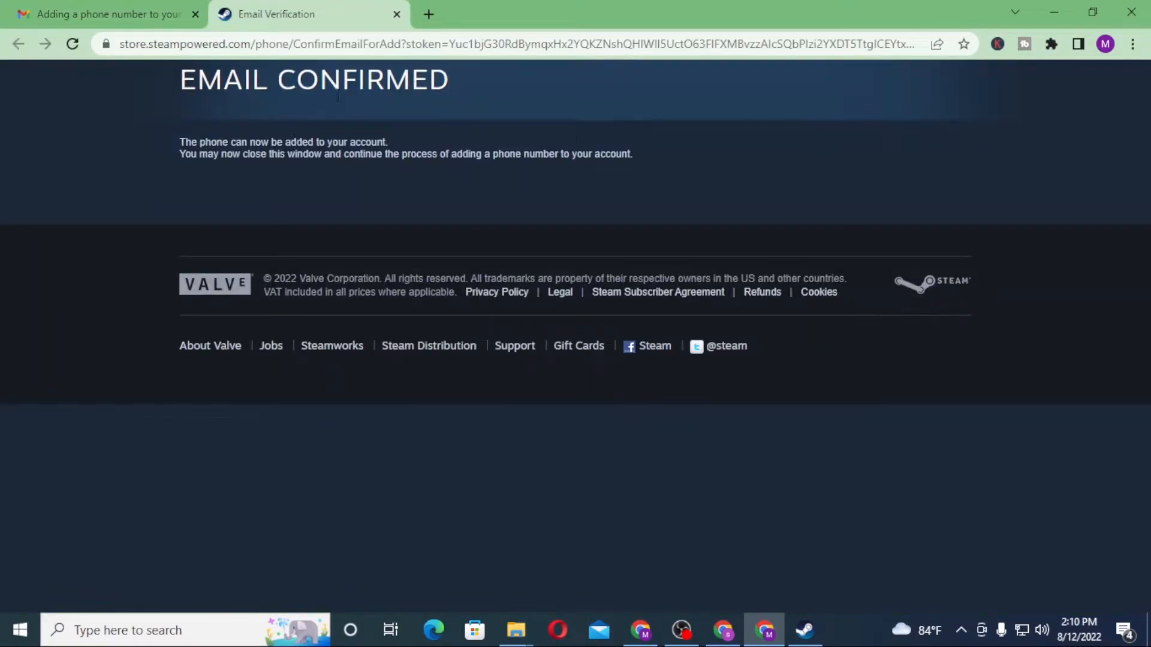
Step: Back in Steam, continue past email confirmation and submit the texted SMS code
click(804, 630)
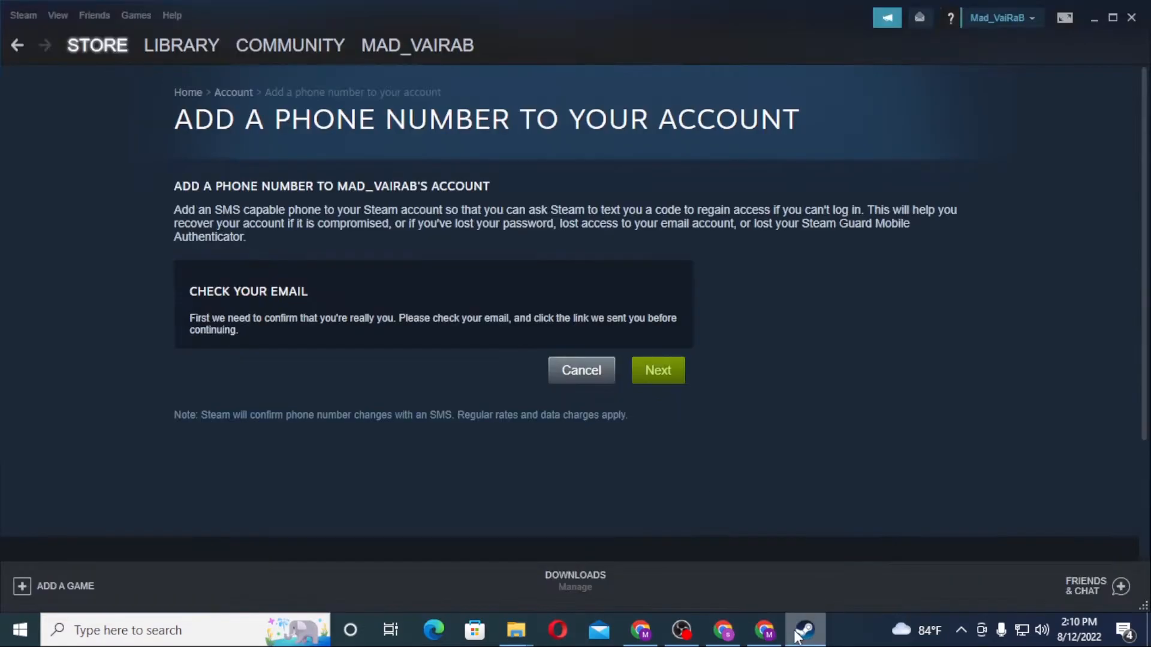
click(657, 370)
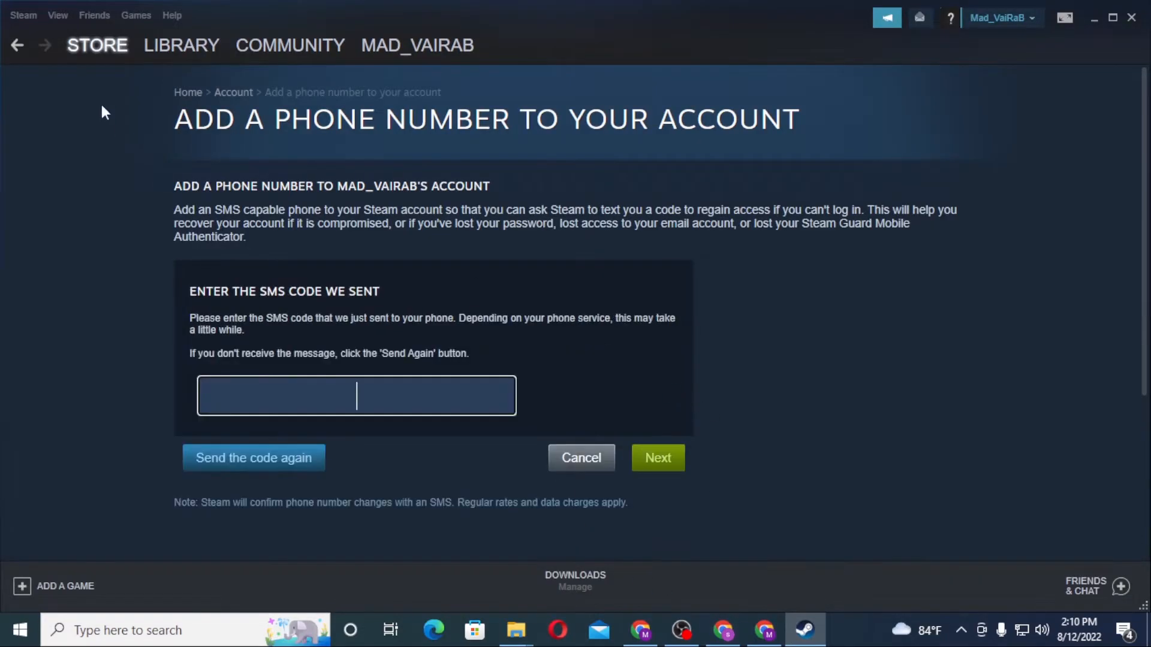
mouse_move(437, 437)
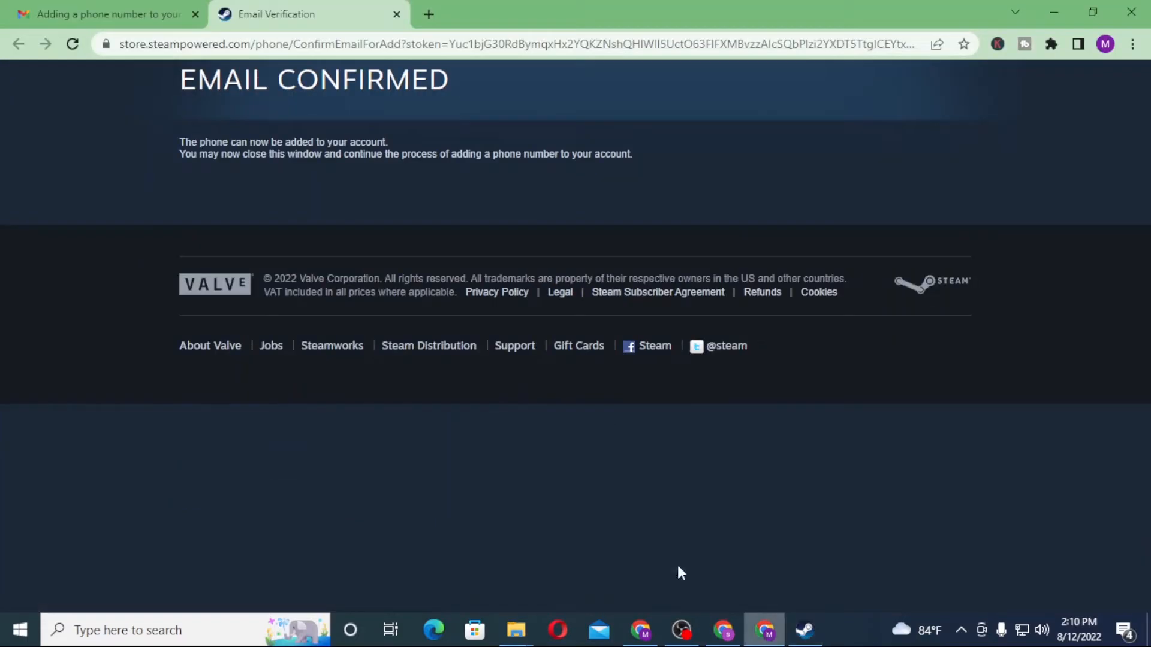
click(805, 631)
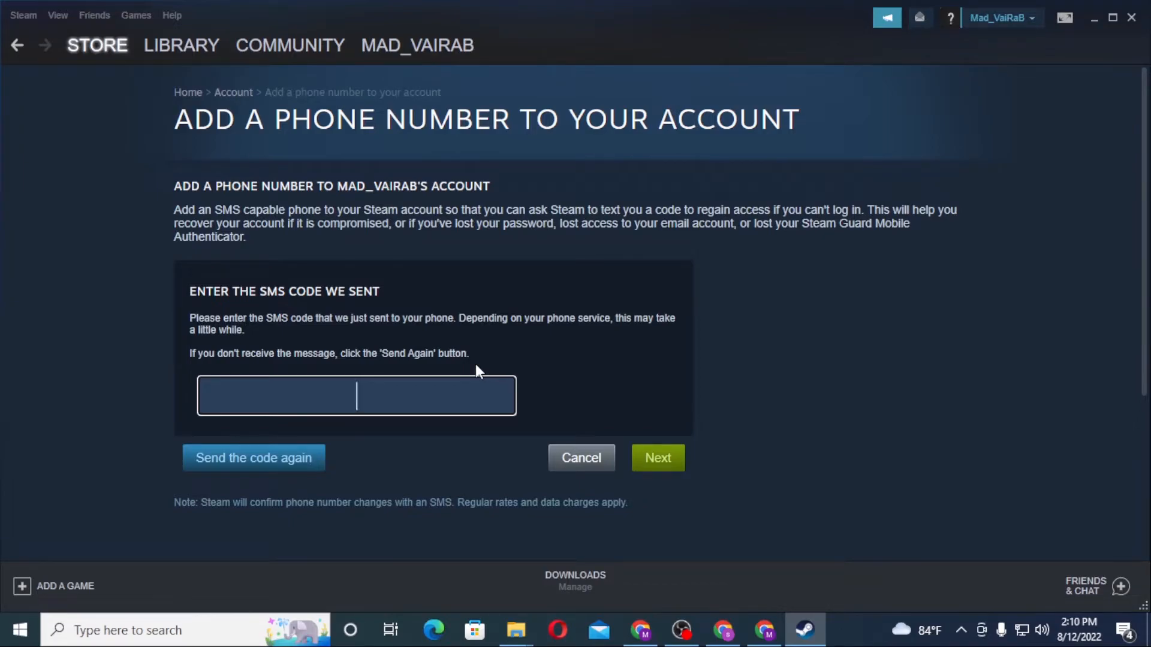
click(253, 458)
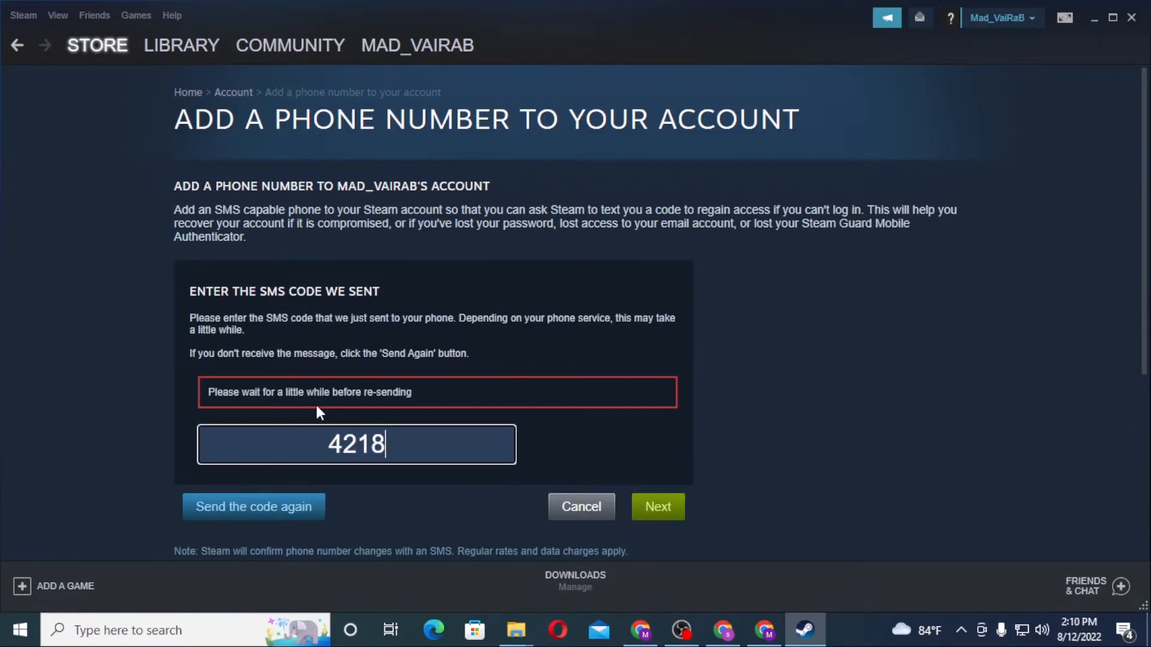
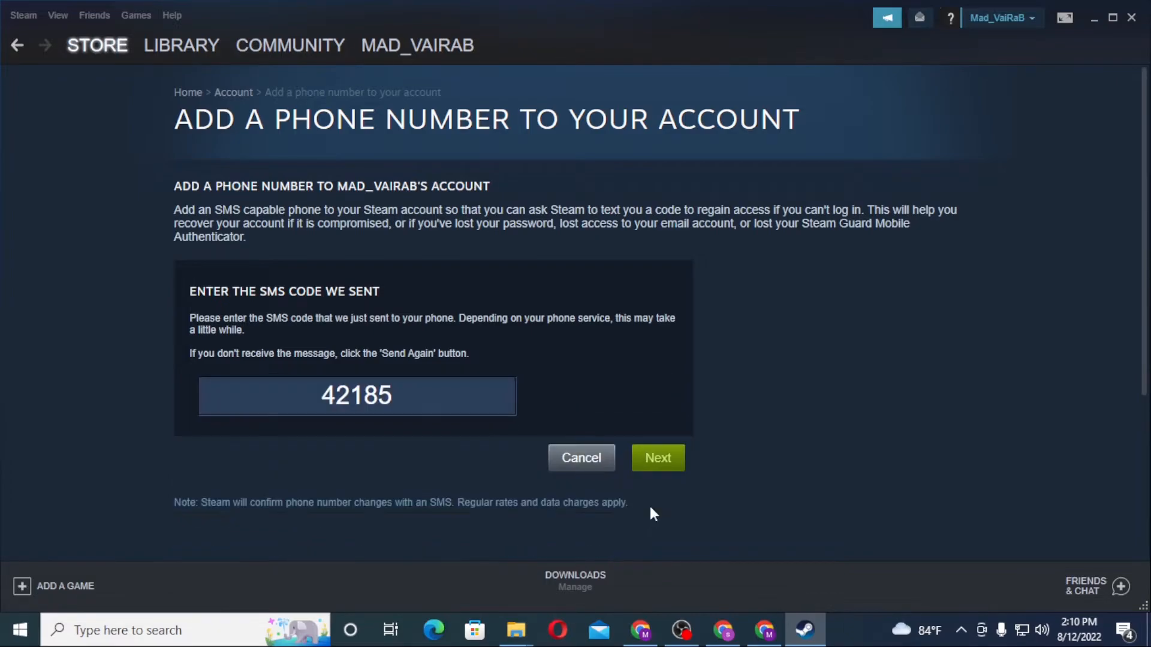
click(657, 457)
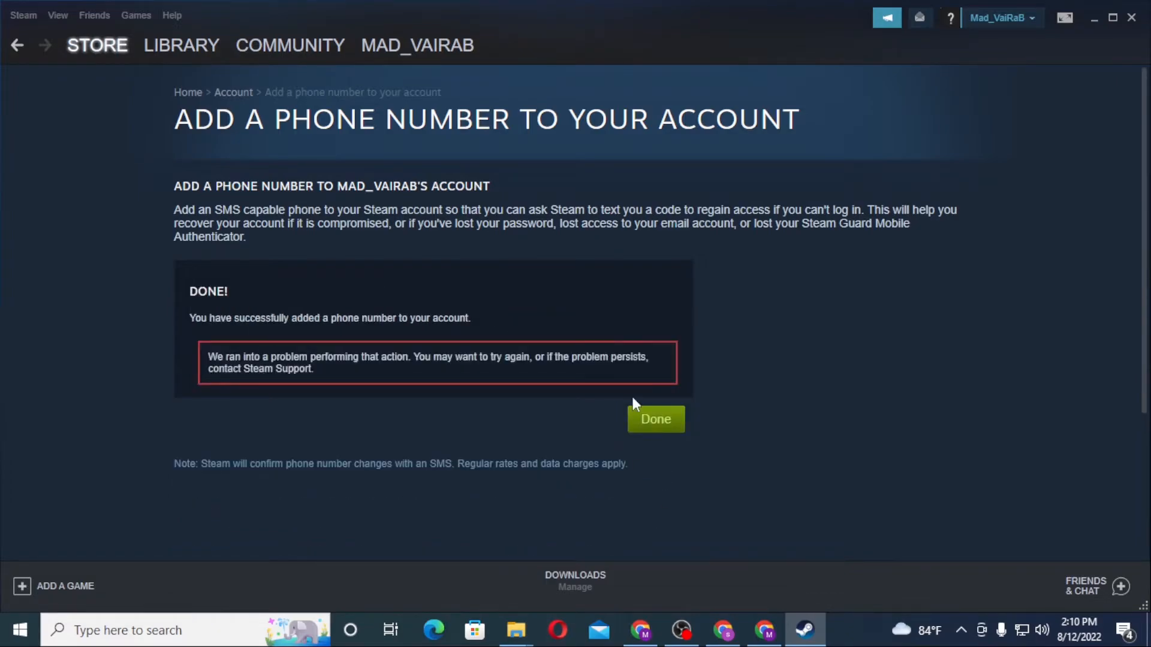
Step: Finish with Done to reach Manage Phone Number, listing the number ending in 23
click(654, 419)
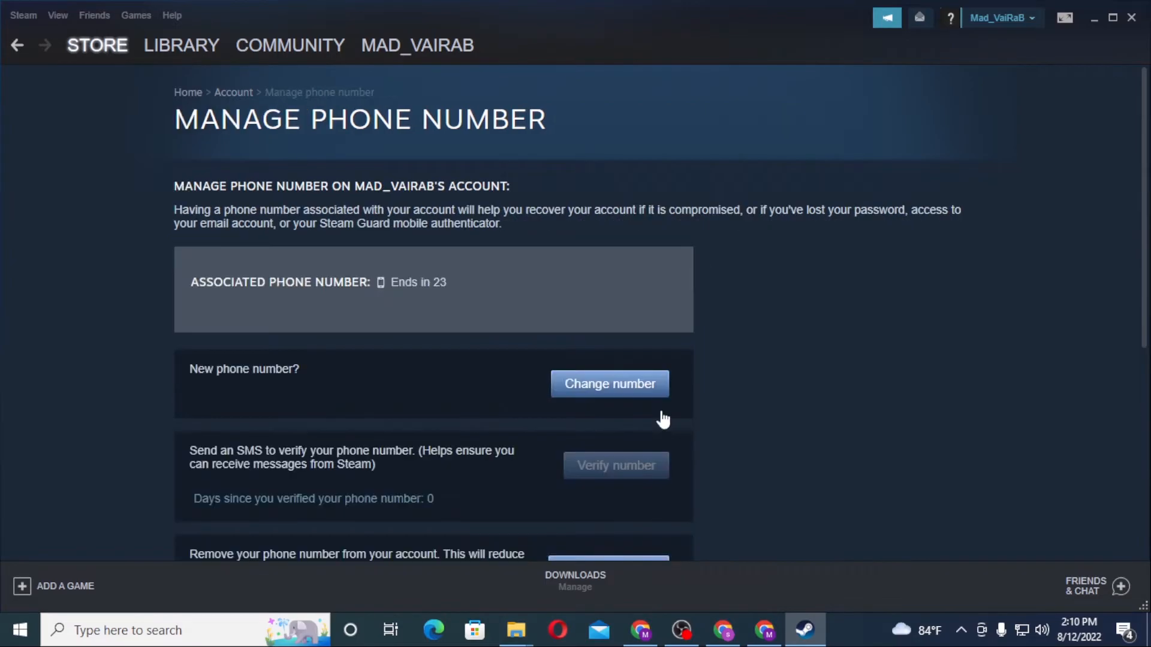
mouse_move(294, 331)
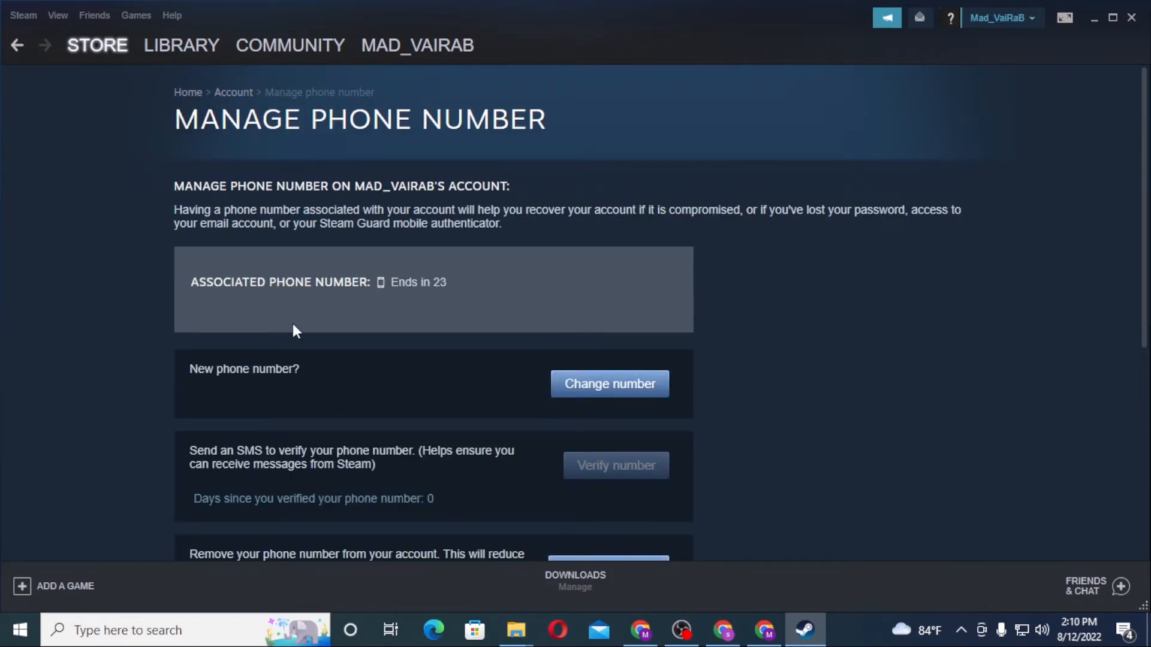
mouse_move(298, 313)
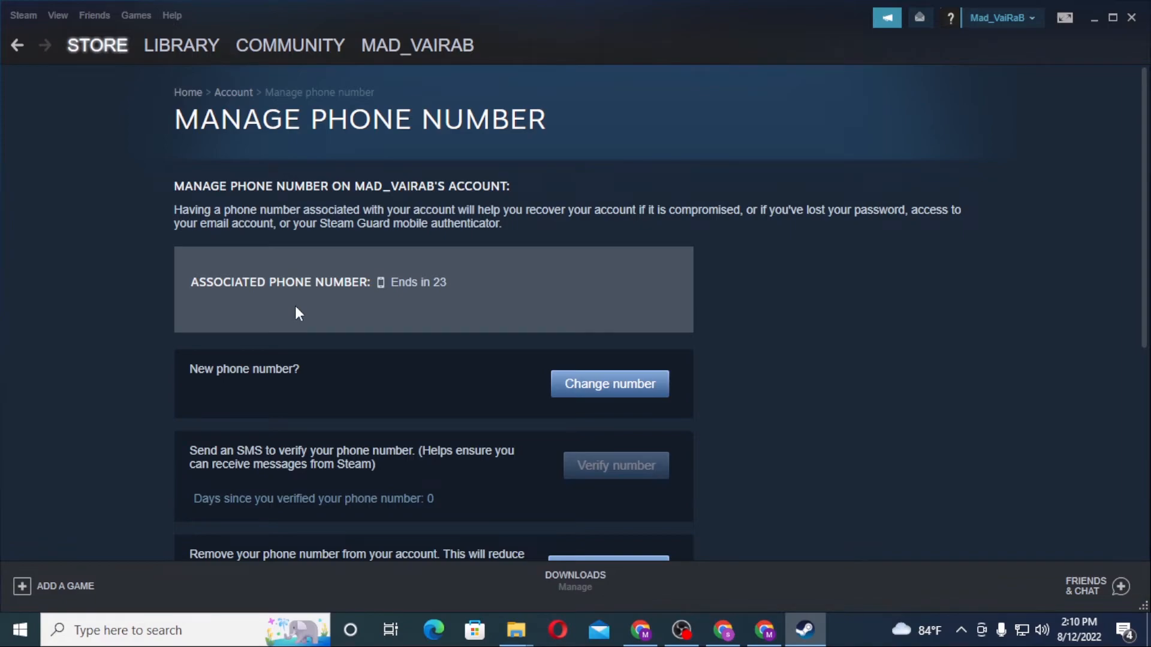